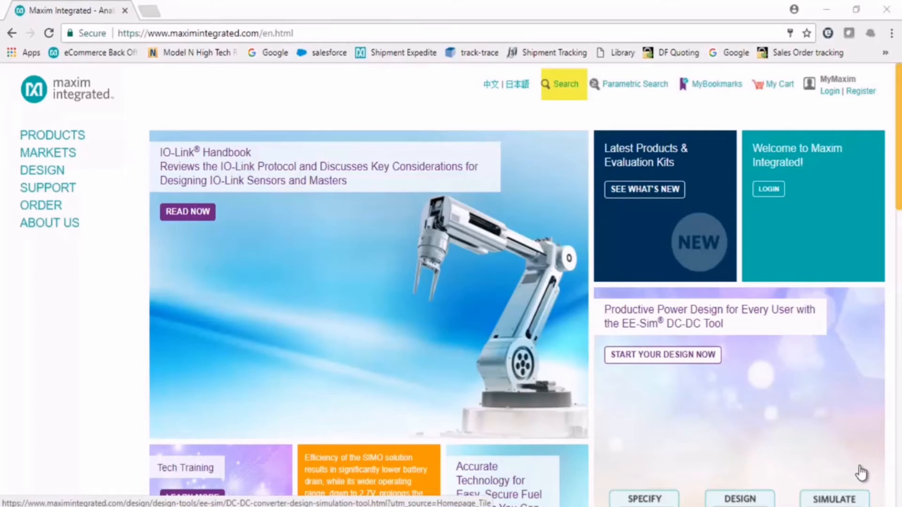
Step: Search the site for '1 wire drivers' and open the '1-Wire Drivers - Maxim' result
{"action": "type", "text": "1"}
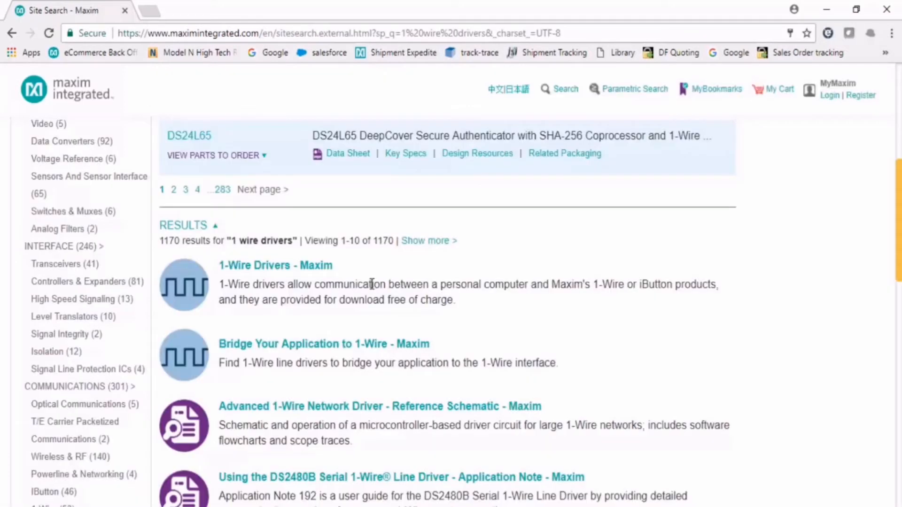
{"action": "left_click", "coordinate": [275, 265]}
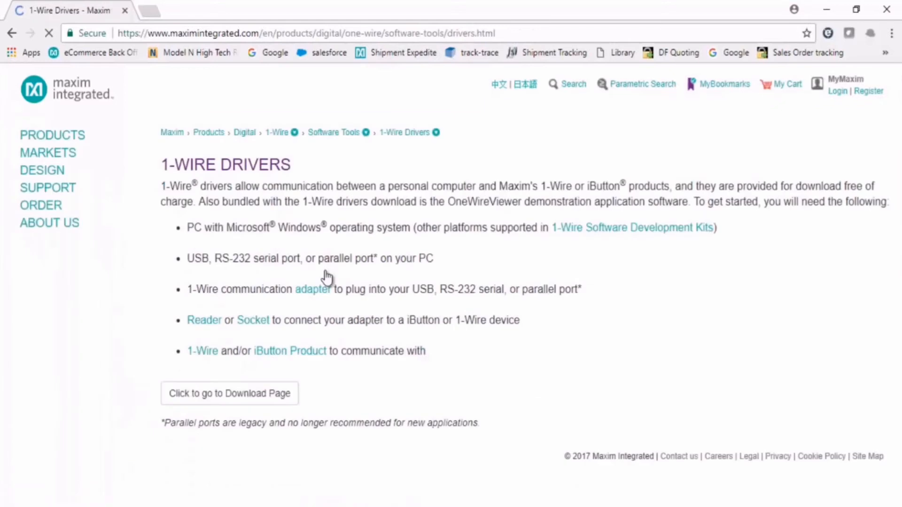
{"action": "left_click", "coordinate": [52, 135]}
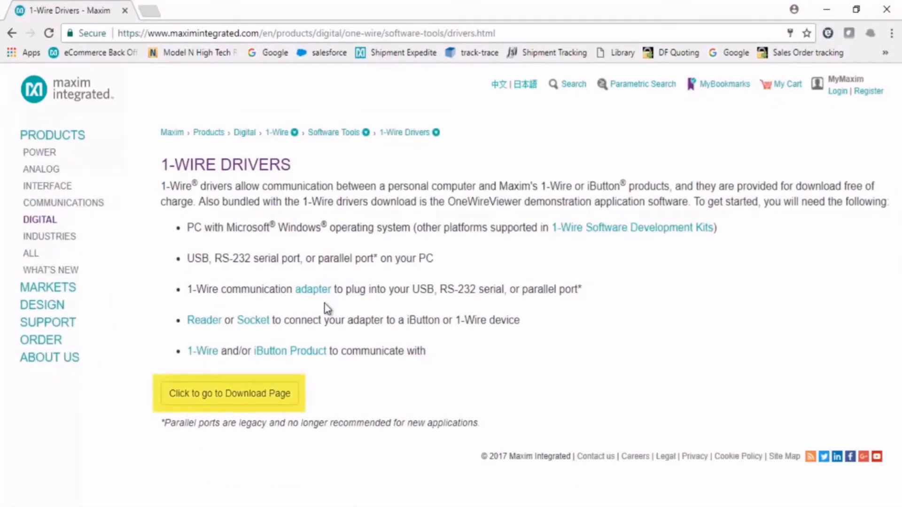
{"action": "mouse_move", "coordinate": [288, 394]}
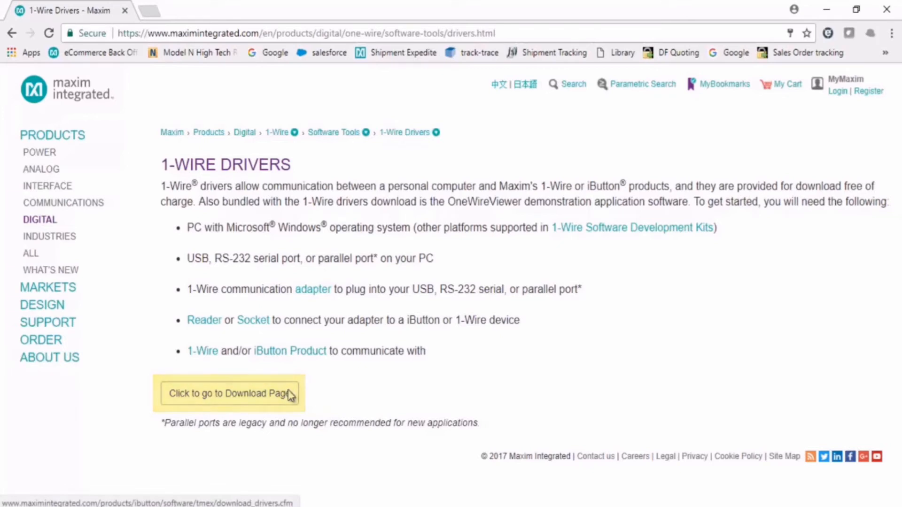
Step: On the download page, select Windows 10 and the 64-Bit 1-Wire Drivers file
{"action": "left_click", "coordinate": [228, 394]}
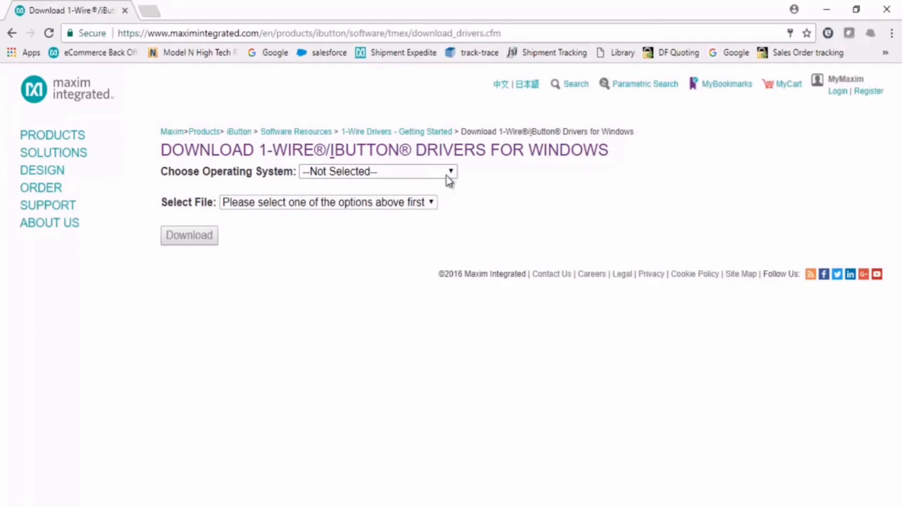
{"action": "left_click", "coordinate": [377, 171]}
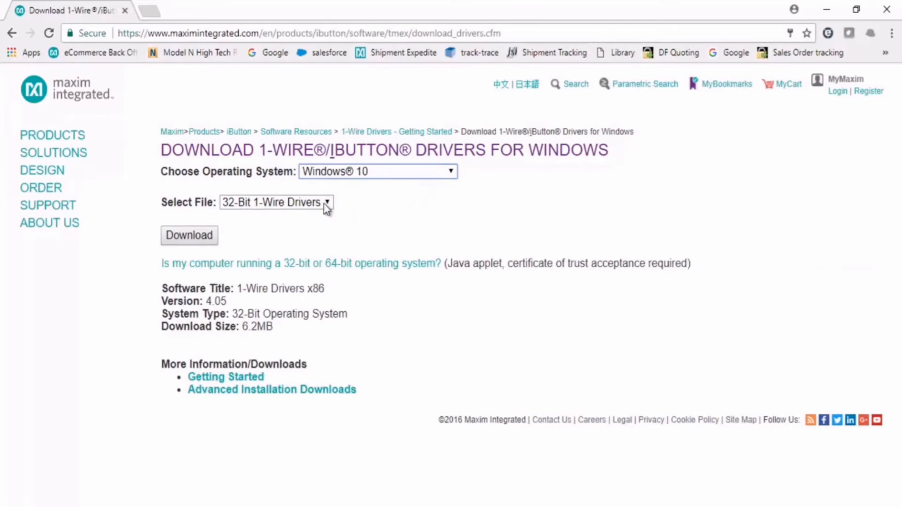
{"action": "left_click", "coordinate": [276, 202]}
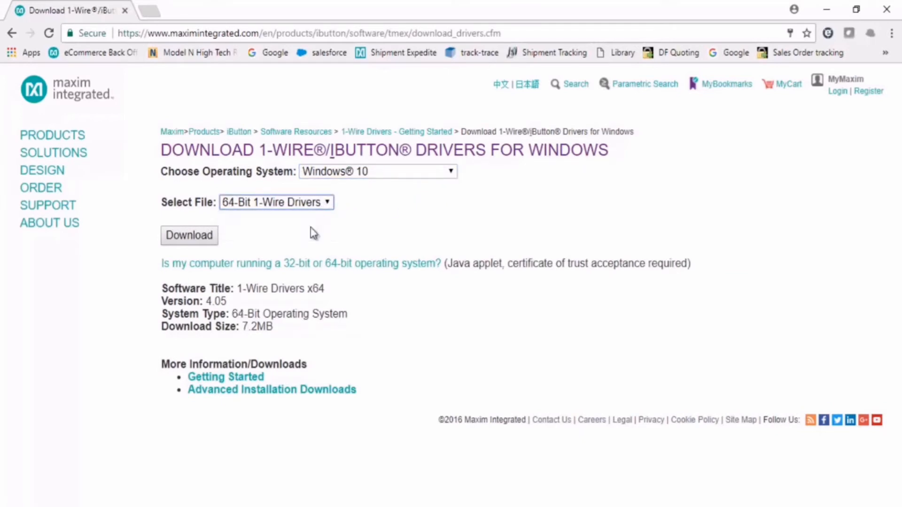
Step: Download the 64-bit drivers installer
{"action": "left_click", "coordinate": [189, 236]}
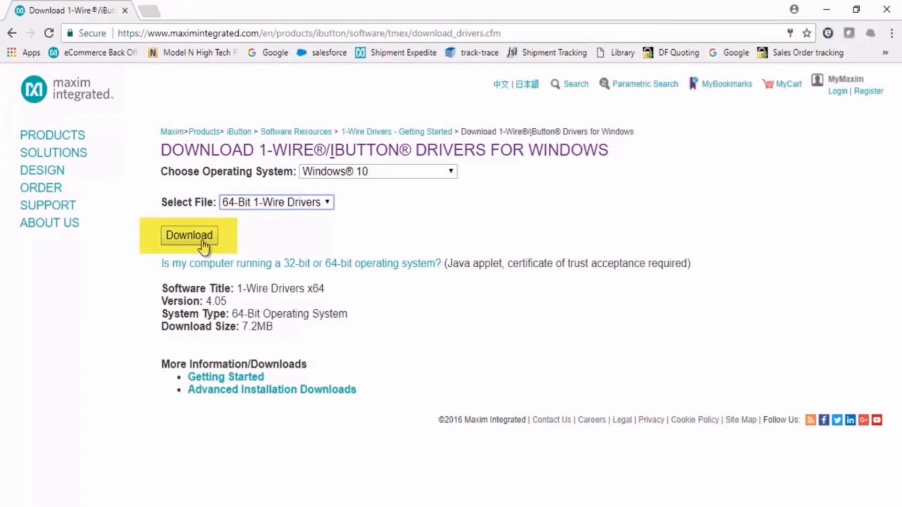
{"action": "left_click", "coordinate": [189, 236]}
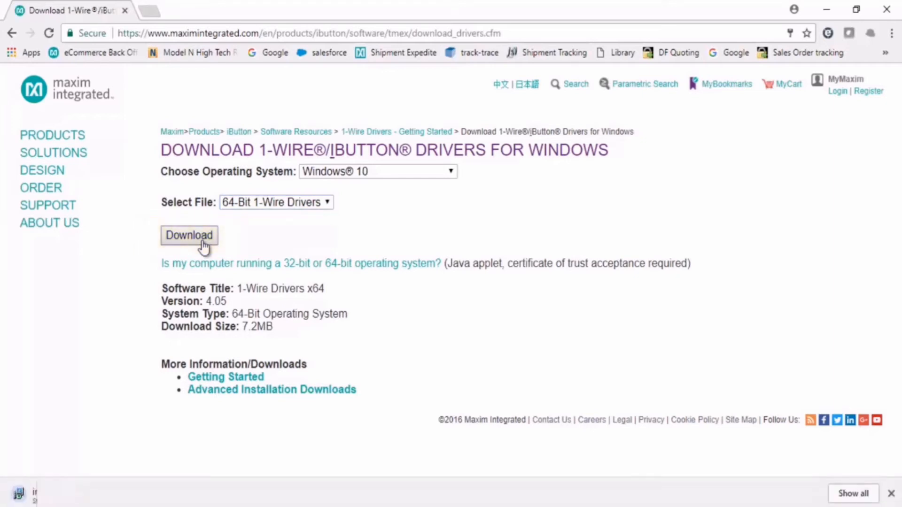
{"action": "left_click", "coordinate": [189, 235]}
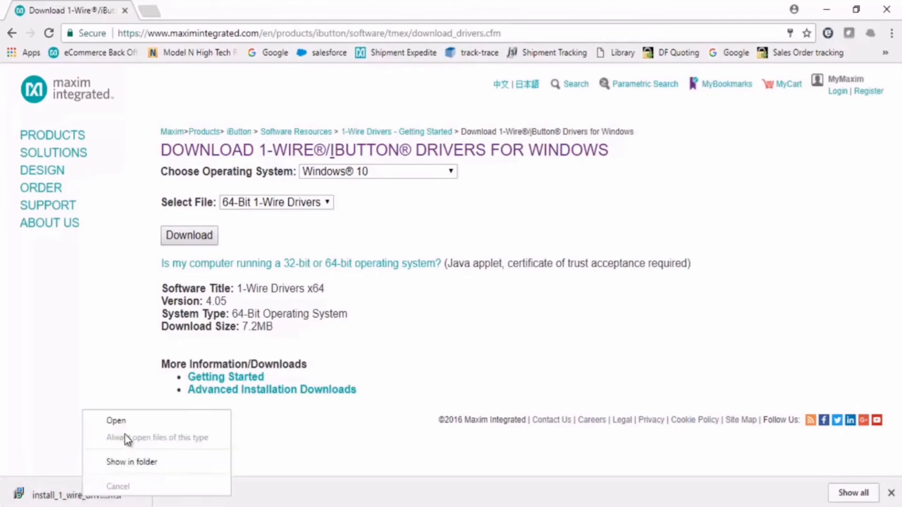
Step: Launch OneWireDrivers_x64 Setup, pass the welcome screen and accept the license
{"action": "left_click", "coordinate": [116, 421]}
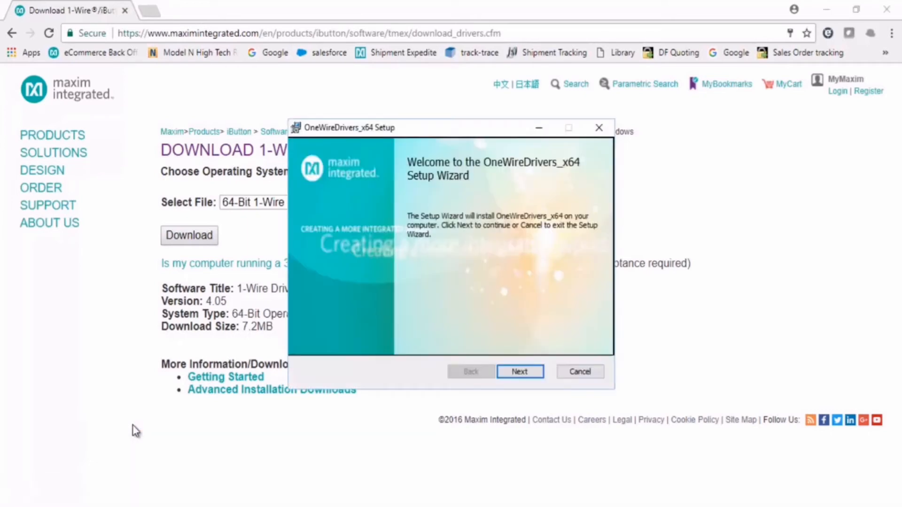
{"action": "mouse_move", "coordinate": [242, 390]}
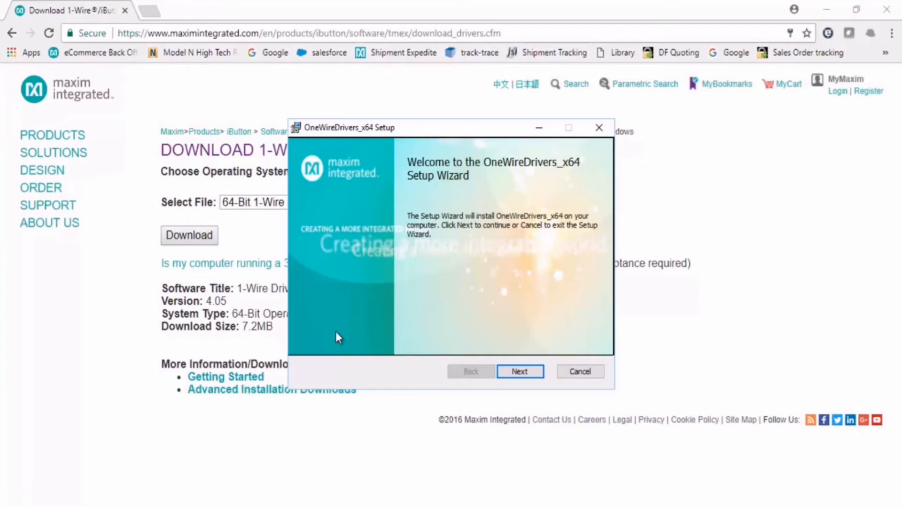
{"action": "mouse_move", "coordinate": [343, 336]}
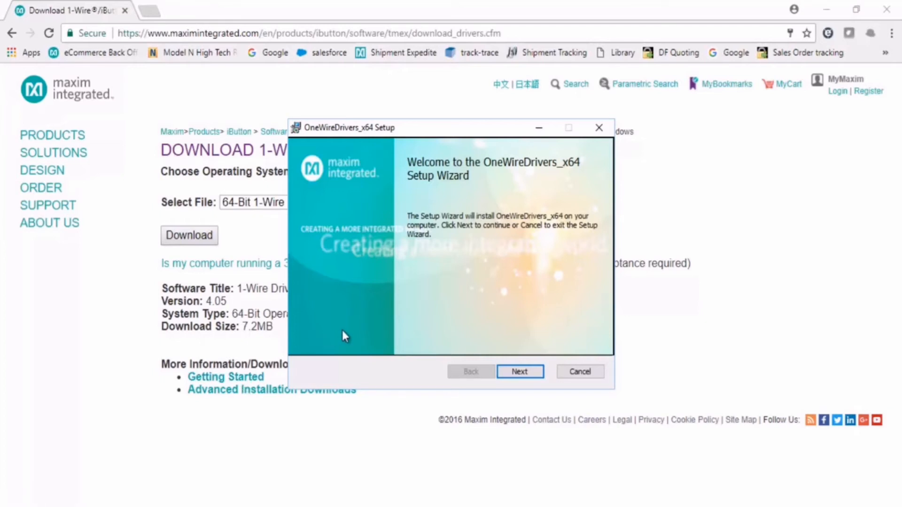
{"action": "mouse_move", "coordinate": [489, 320]}
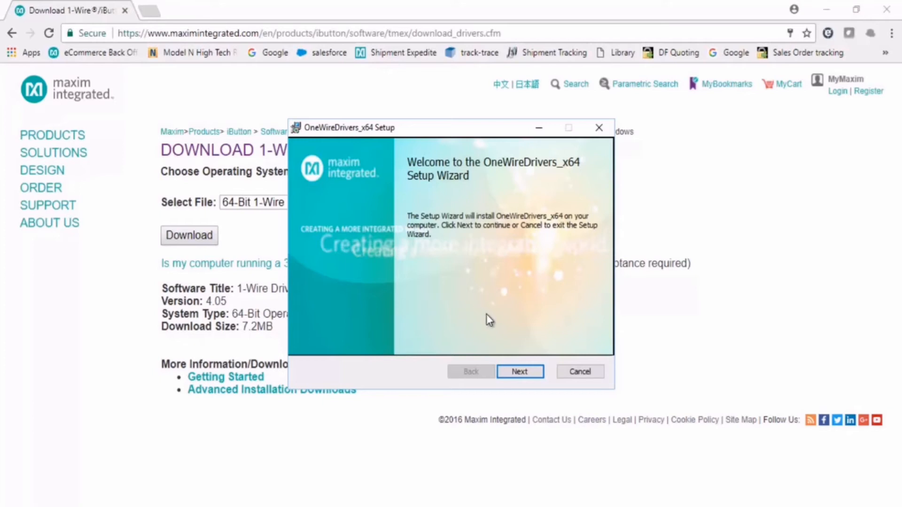
{"action": "left_click", "coordinate": [519, 371]}
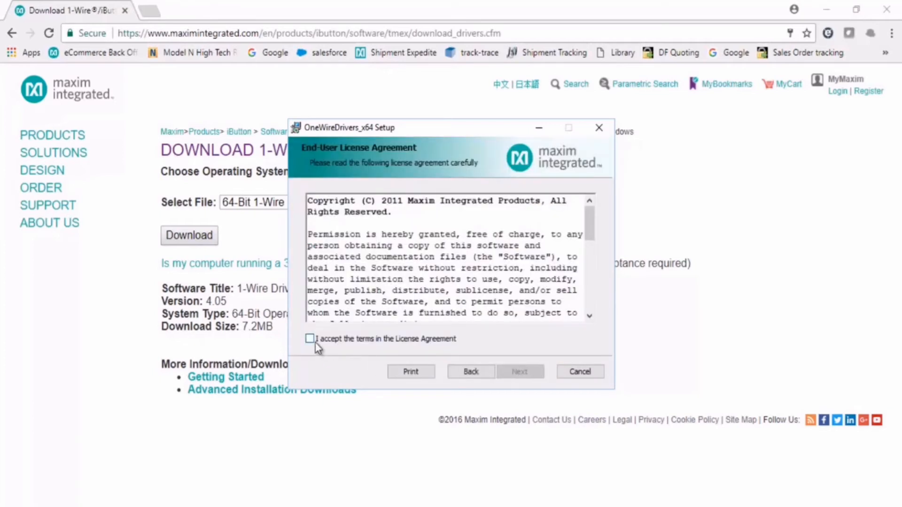
{"action": "left_click", "coordinate": [518, 372]}
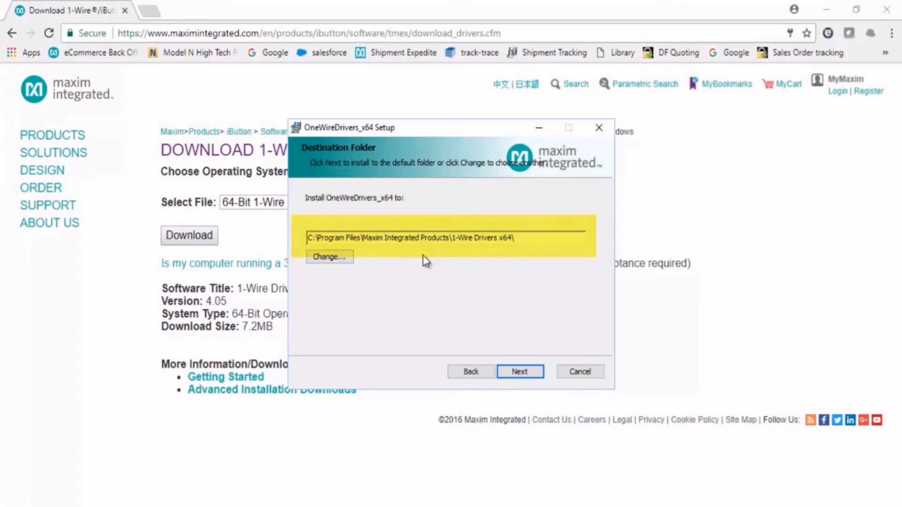
Step: Keep the default Maxim Integrated Products folder, install, and finish the wizard
{"action": "left_click", "coordinate": [518, 371]}
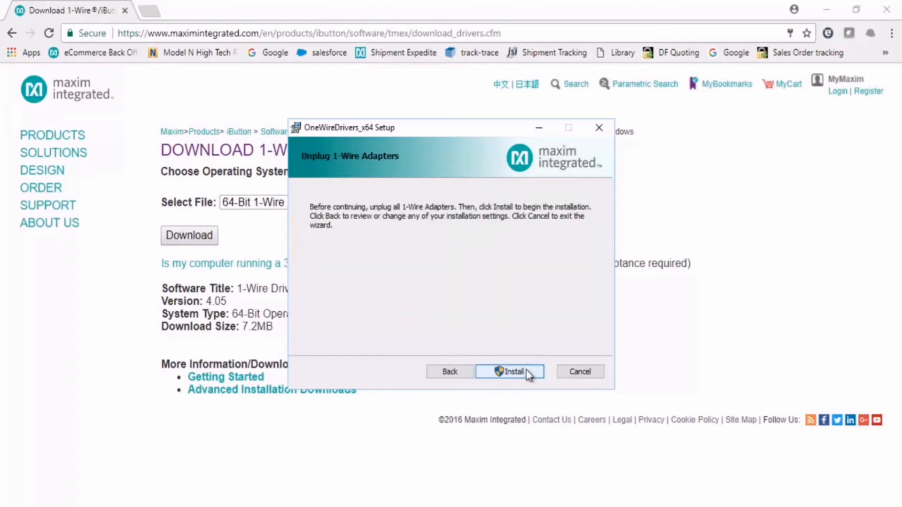
{"action": "left_click", "coordinate": [509, 371]}
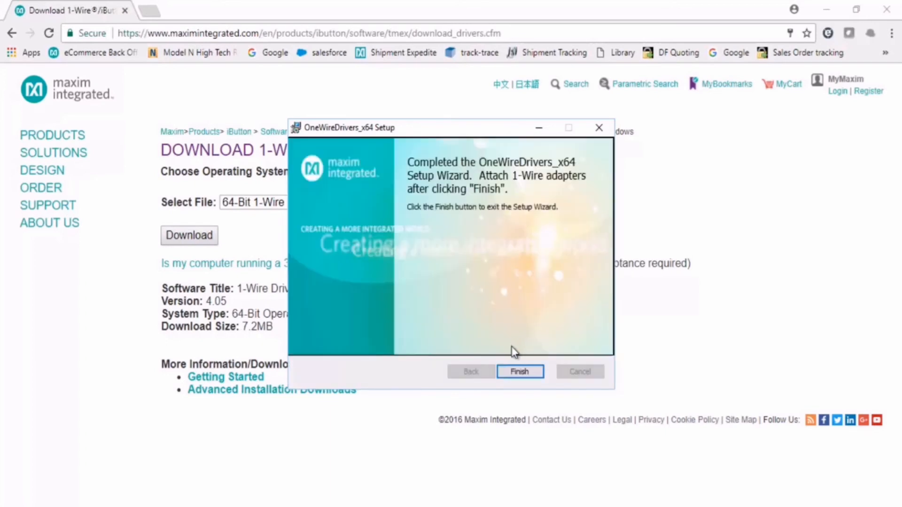
{"action": "left_click", "coordinate": [519, 371]}
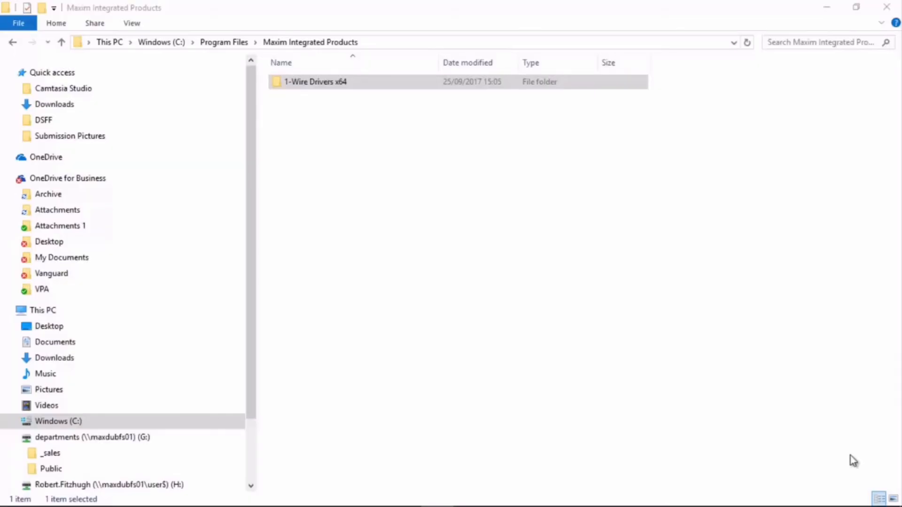
{"action": "mouse_move", "coordinate": [343, 81]}
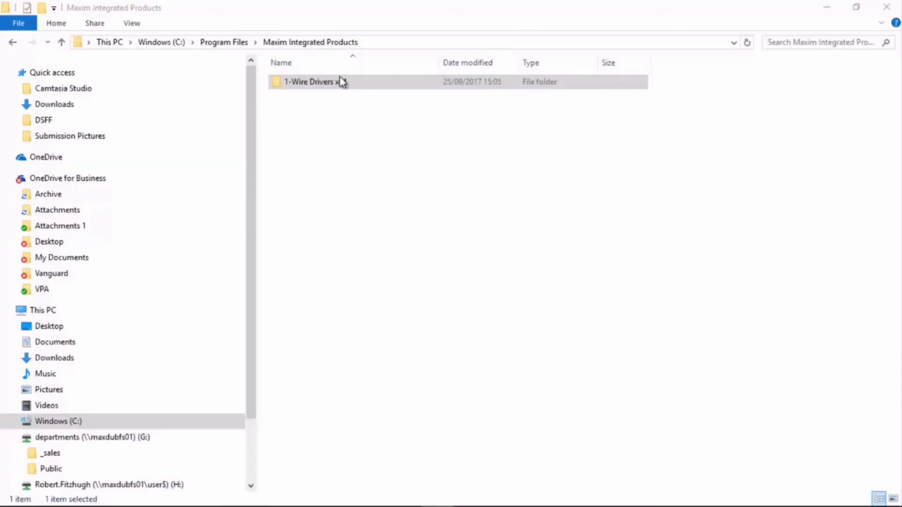
Step: Open the '1-Wire Drivers x64' folder and run OneWireViewer.exe
{"action": "double_click", "coordinate": [313, 81]}
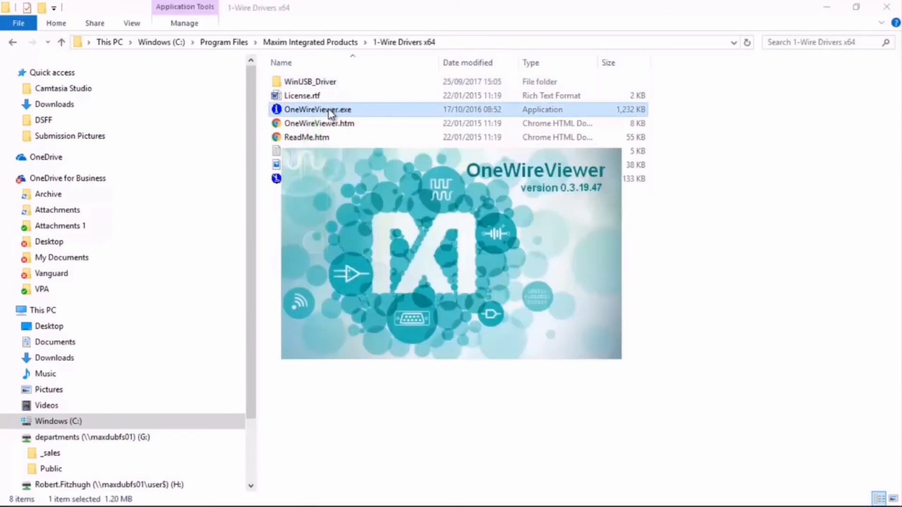
{"action": "double_click", "coordinate": [318, 109]}
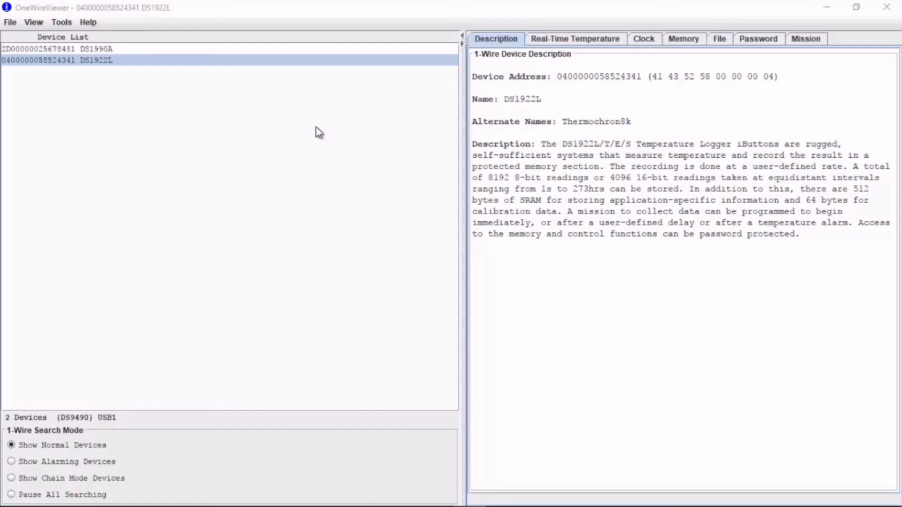